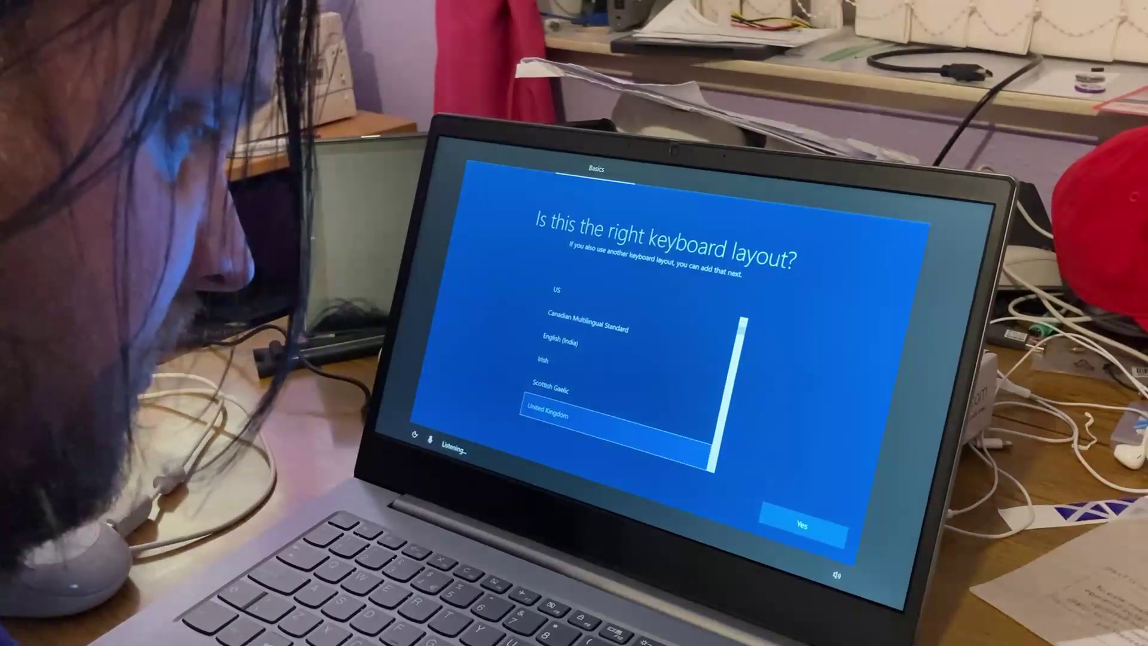
Keep the United Kingdom keyboard layout, skip a second layout, and connect to the Wi-Fi network.
click(804, 527)
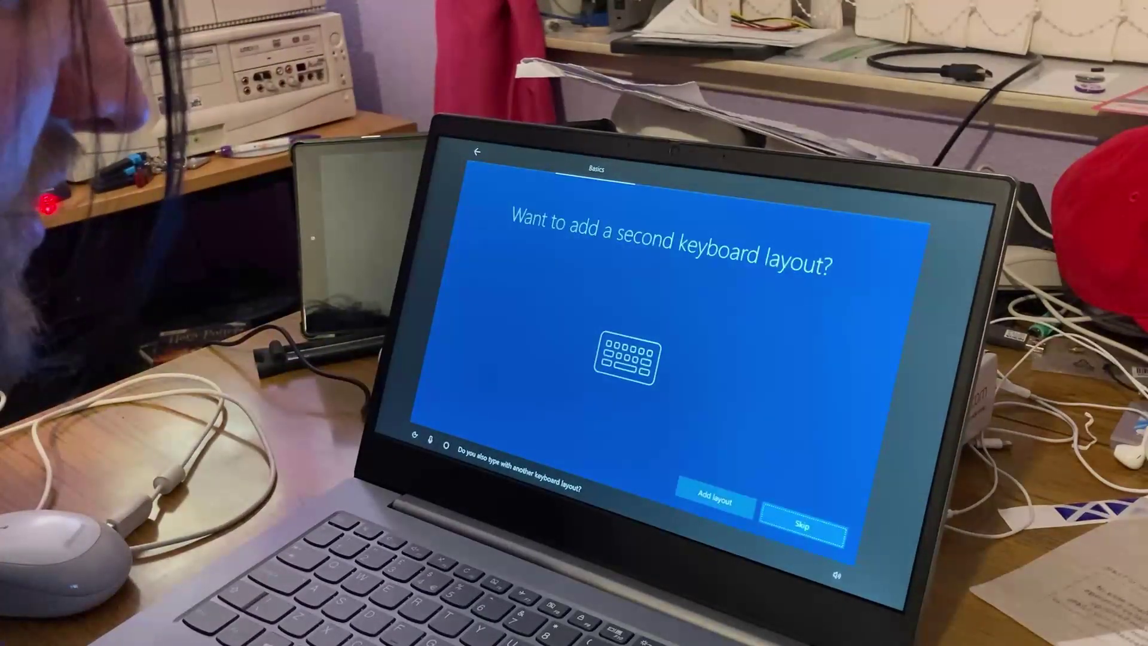
click(802, 526)
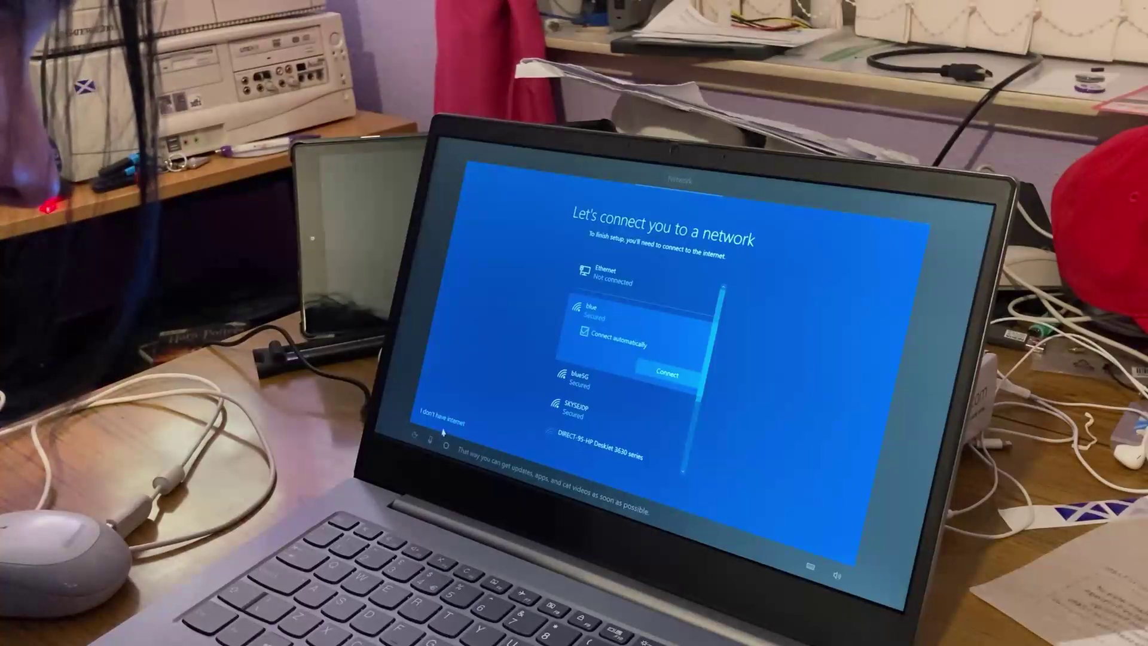
click(668, 374)
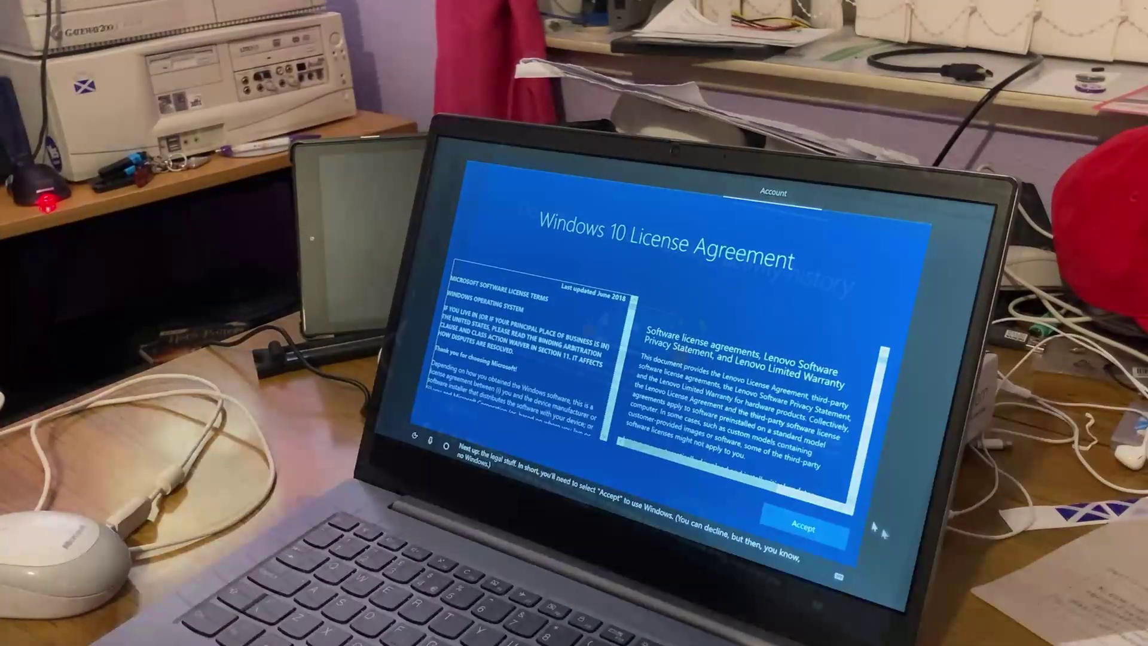
Accept the license agreement and confirm not using online speech recognition.
click(809, 526)
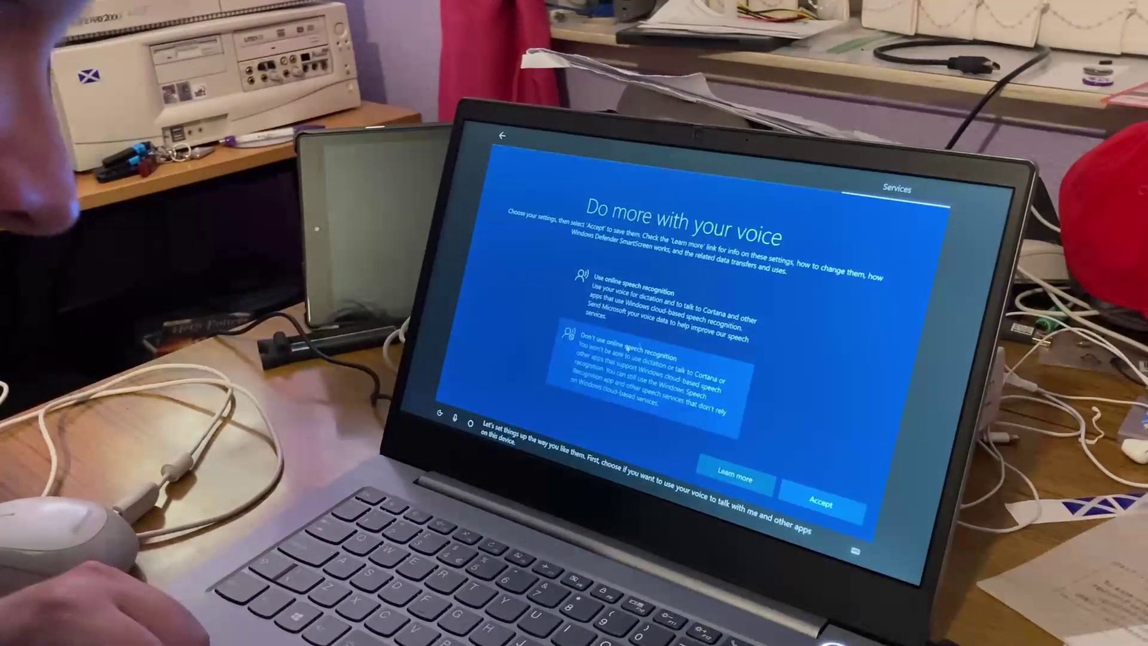
click(823, 500)
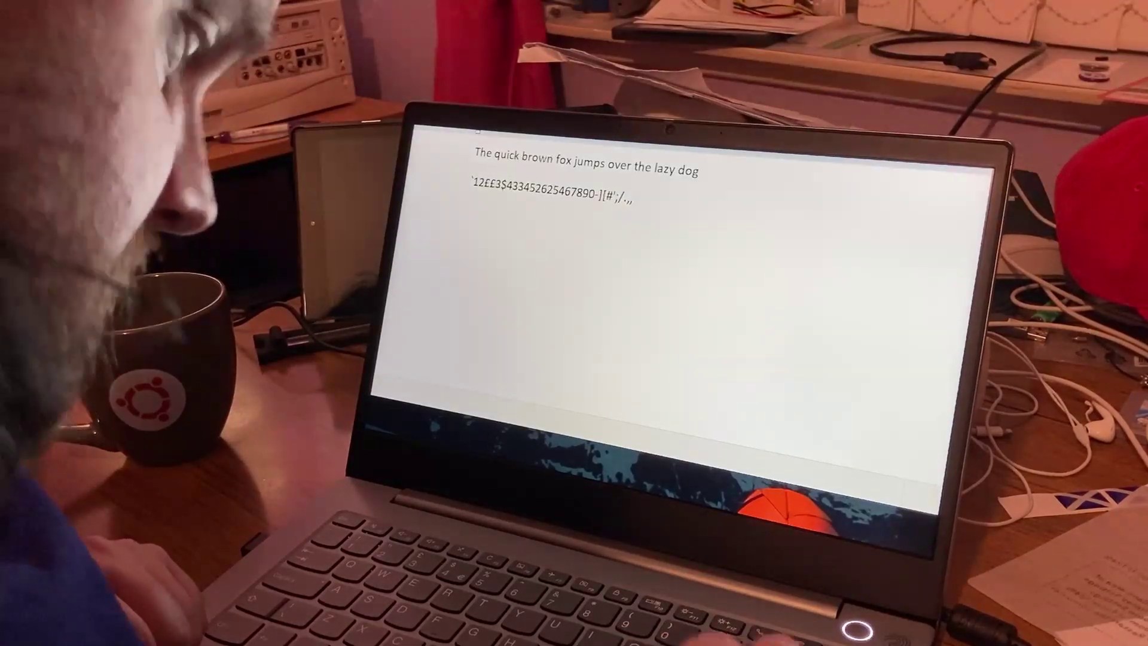
Fill the WordPad page with the quick-brown-fox pangram and number and symbol characters.
text(A)
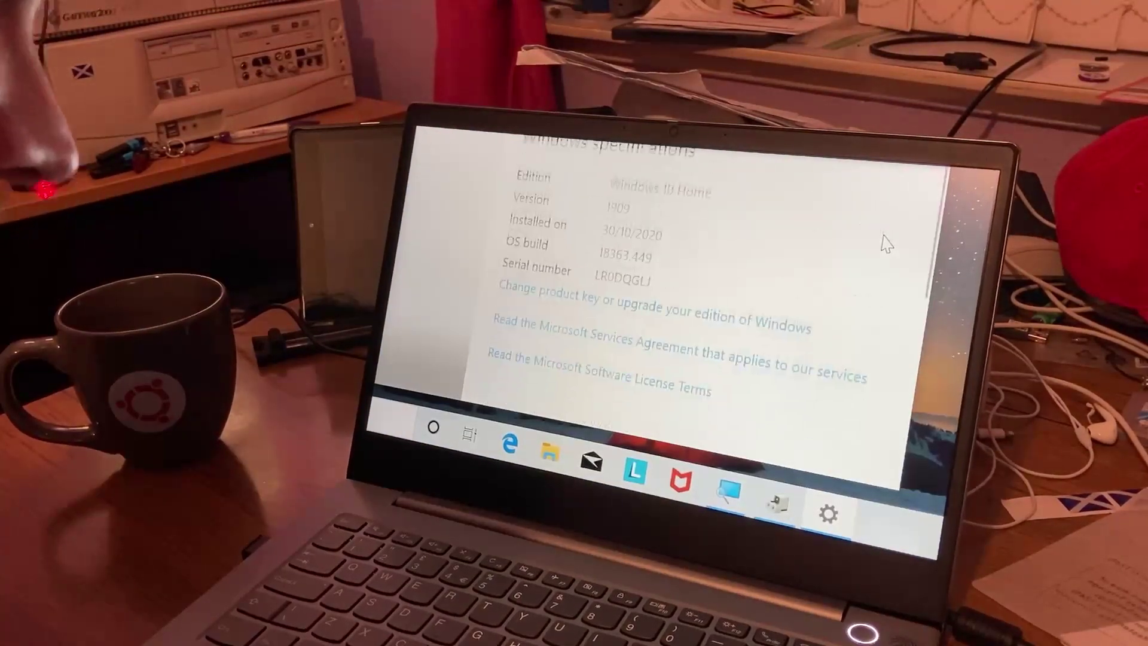
Bring Windows specifications into view in About: Windows 10 Home, version 1909.
scroll(down, 3)
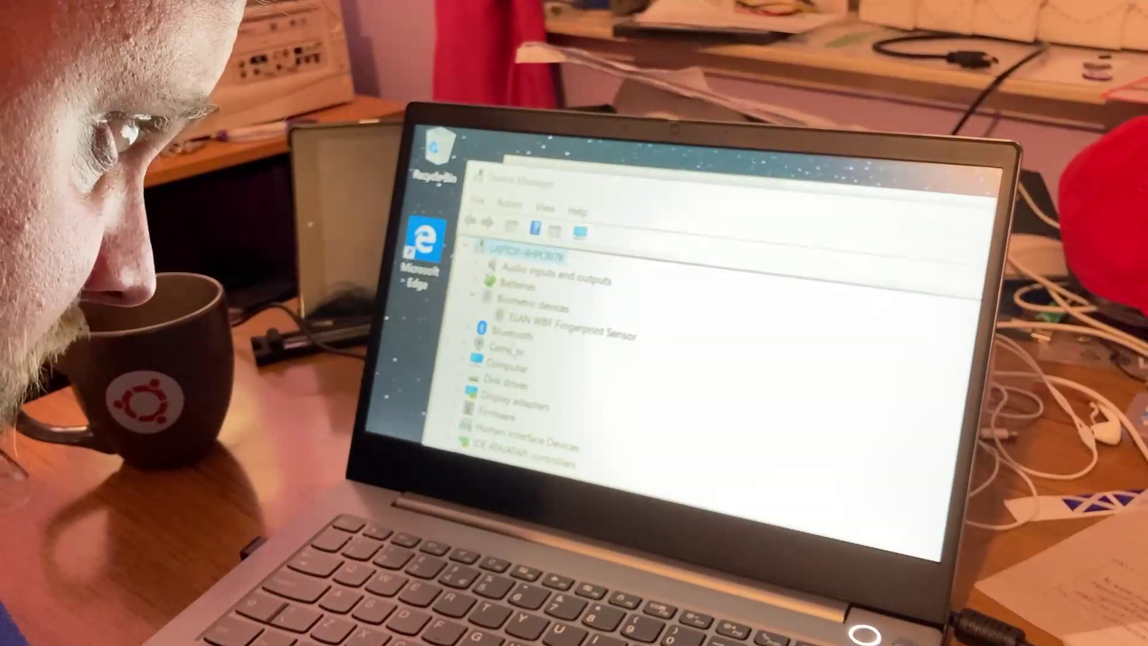
Look through Biometric devices with the ELAN fingerprint sensor, then Keyboards and Monitors.
click(477, 328)
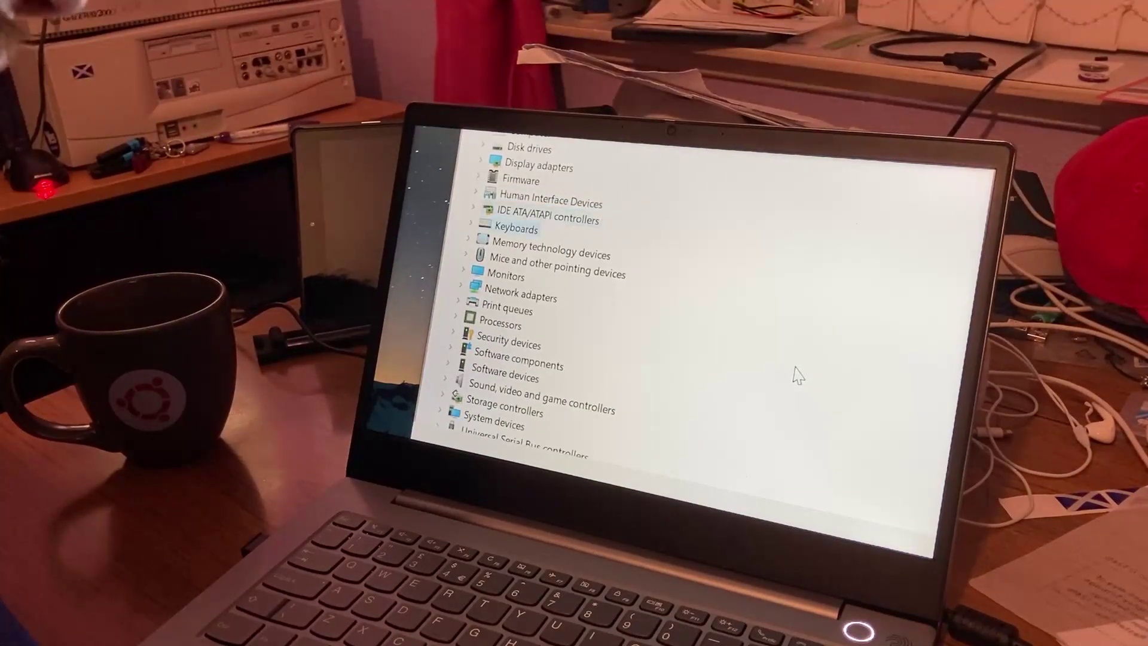
click(468, 228)
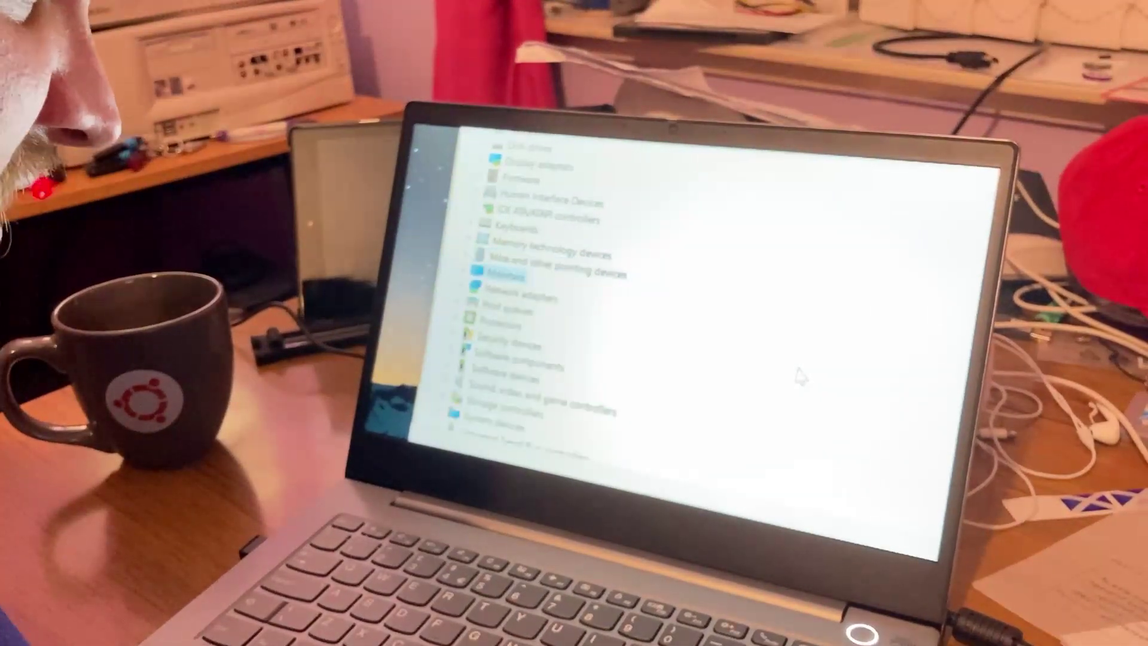
click(503, 238)
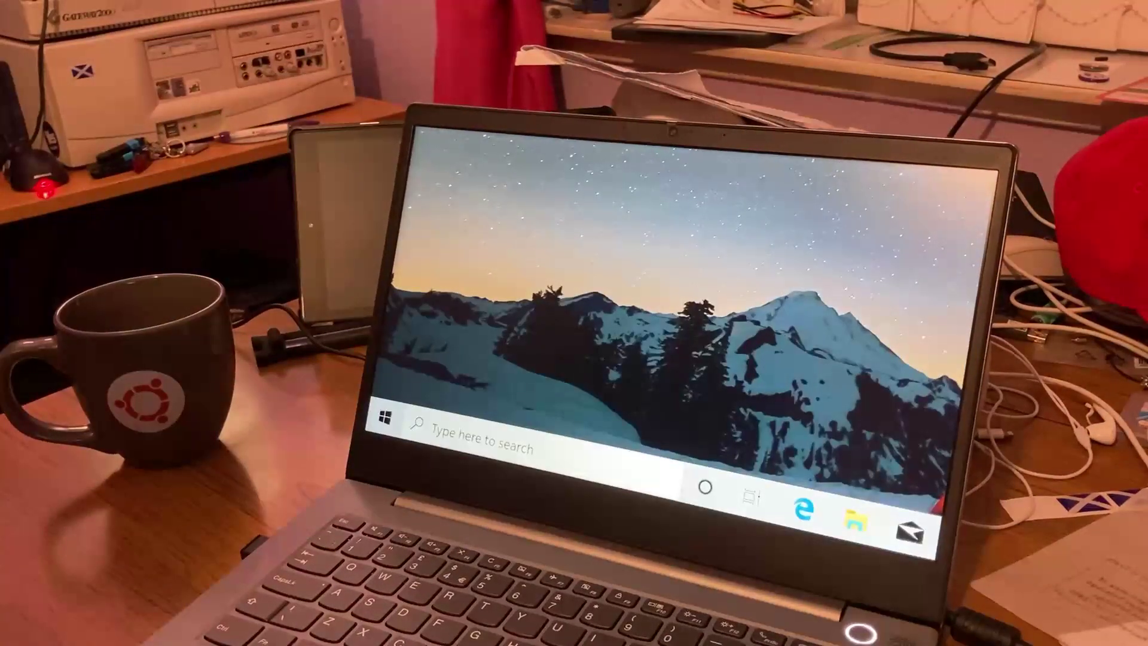
Bring Windows Administrative Tools into view in the Start menu's app list.
click(385, 420)
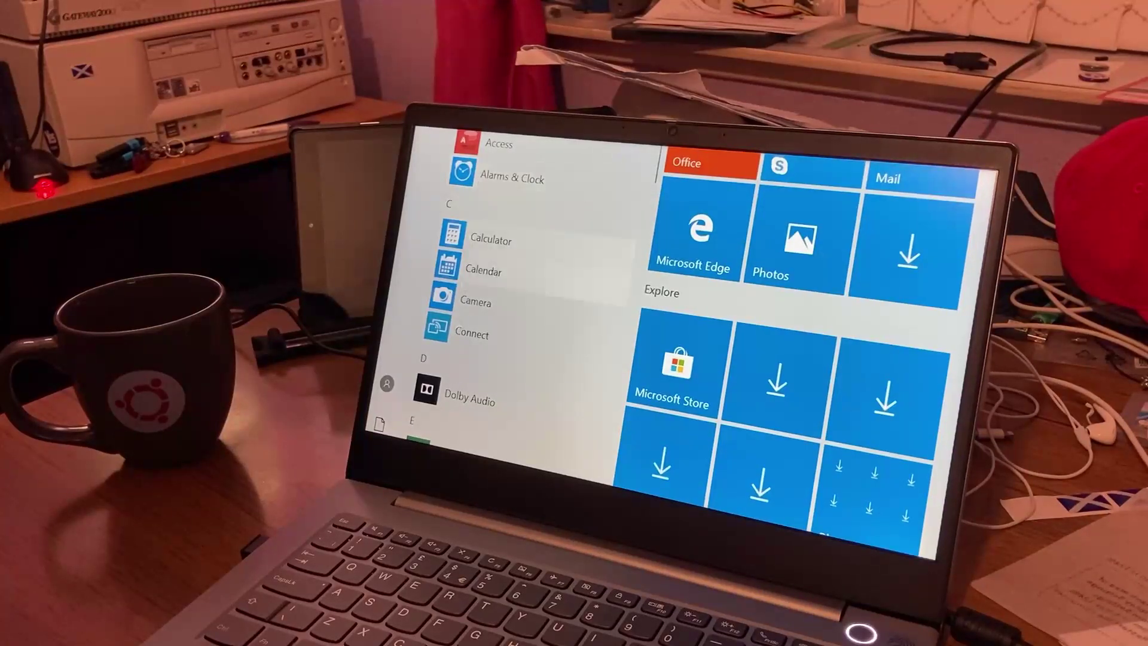
scroll(down, 3)
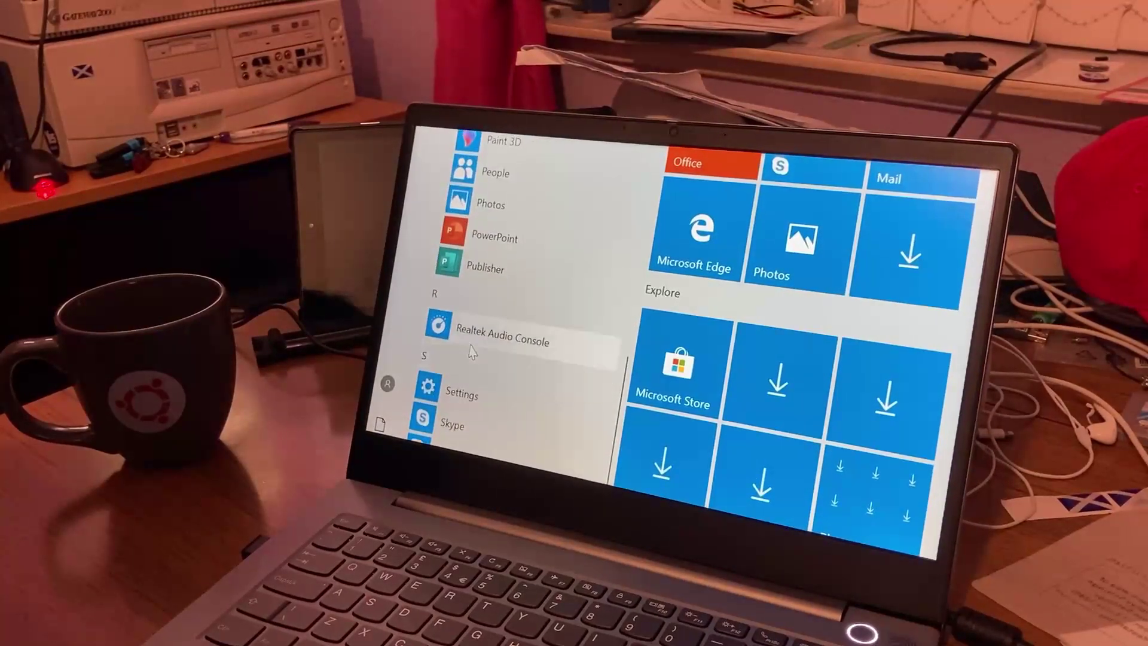
scroll(down, 3)
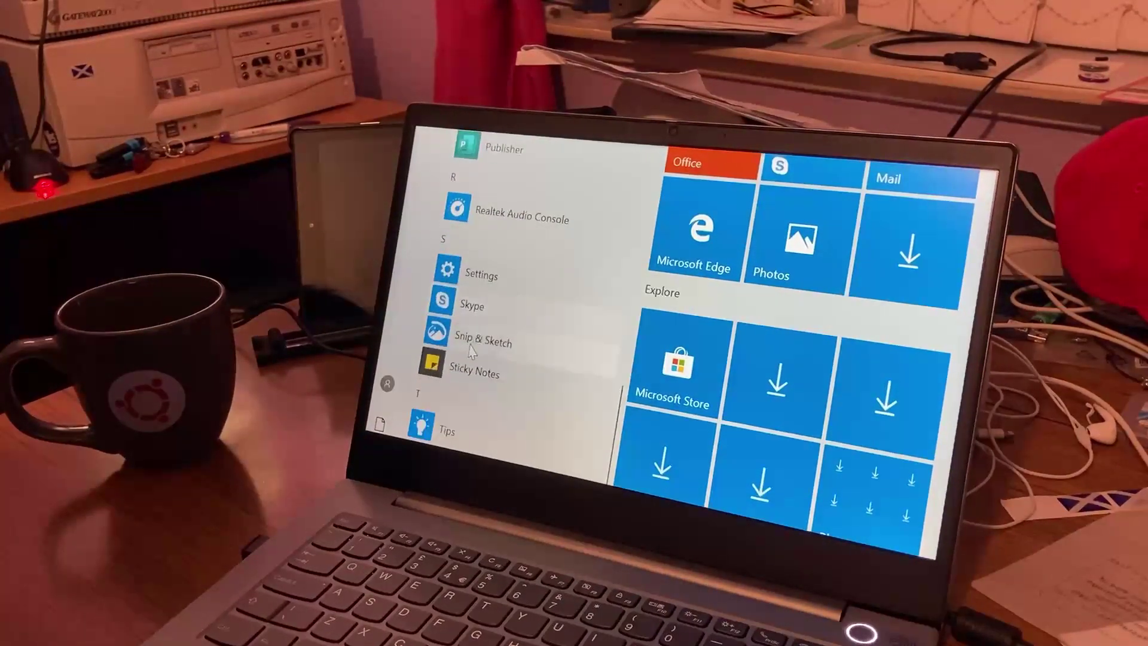
scroll(down, 3)
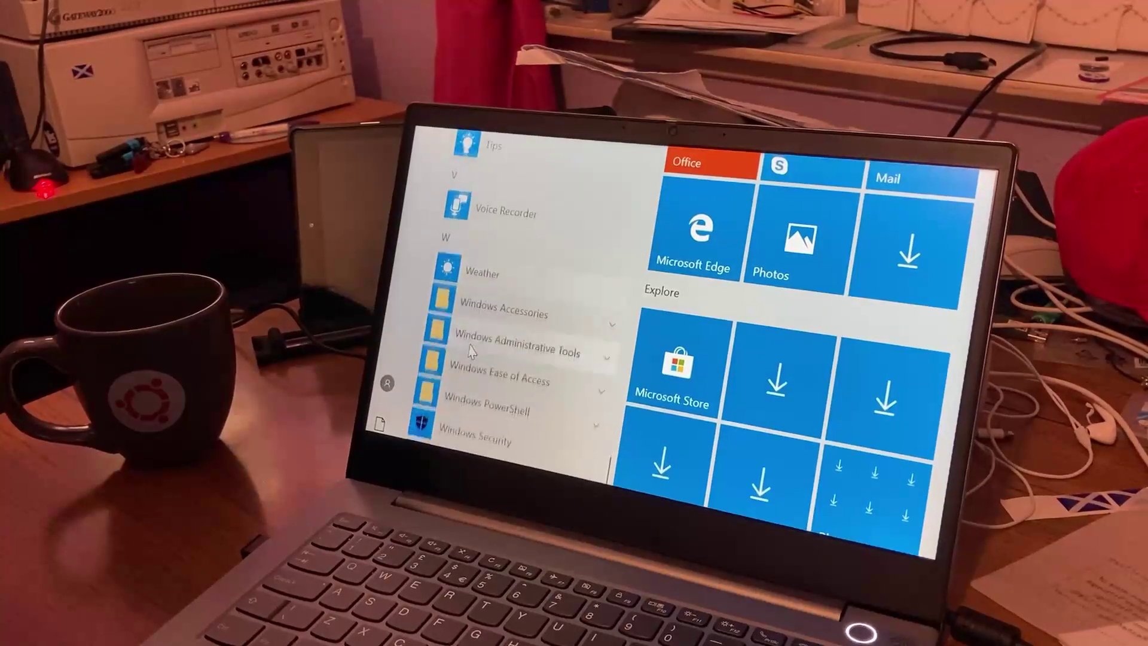